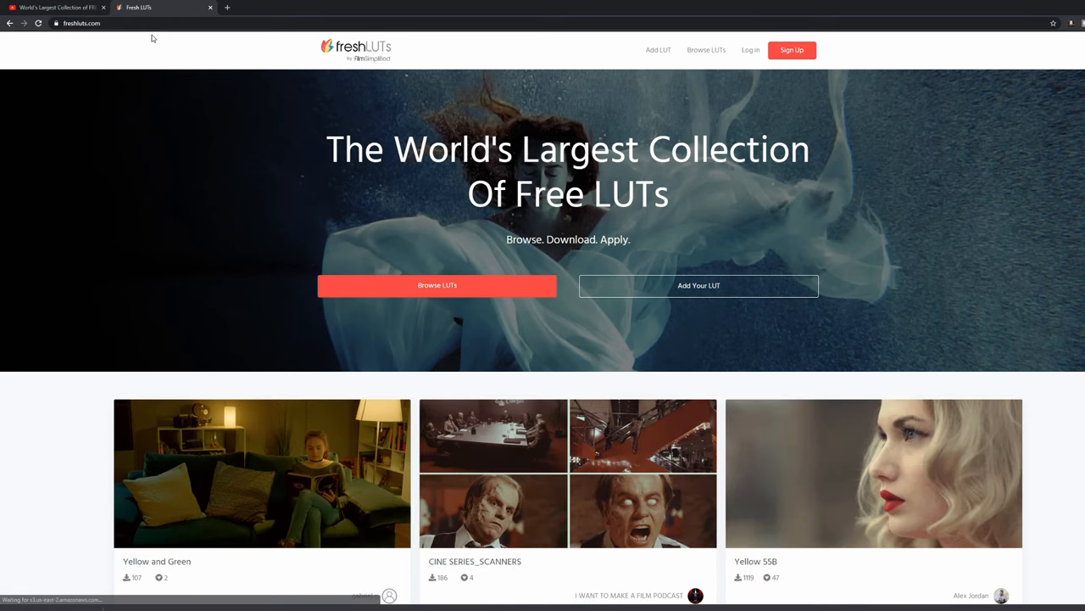
{"action": "mouse_move", "coordinate": [371, 68]}
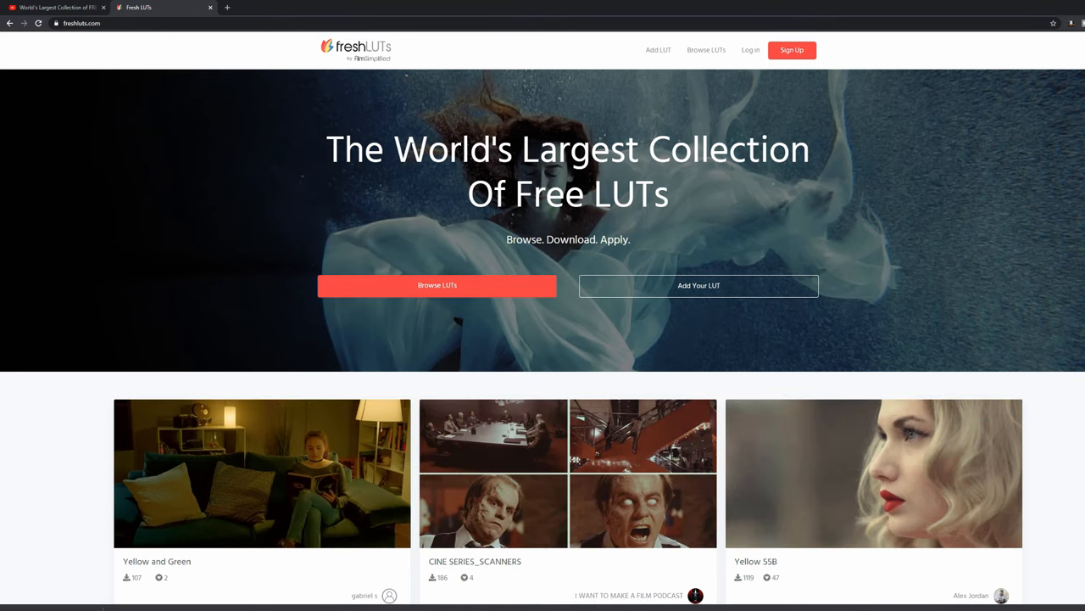
Step: Open FreshLUTs' Browse LUTs page with its Gamma, Tint, Key and Style categories
{"action": "scroll", "scroll_direction": "down", "scroll_amount": 3}
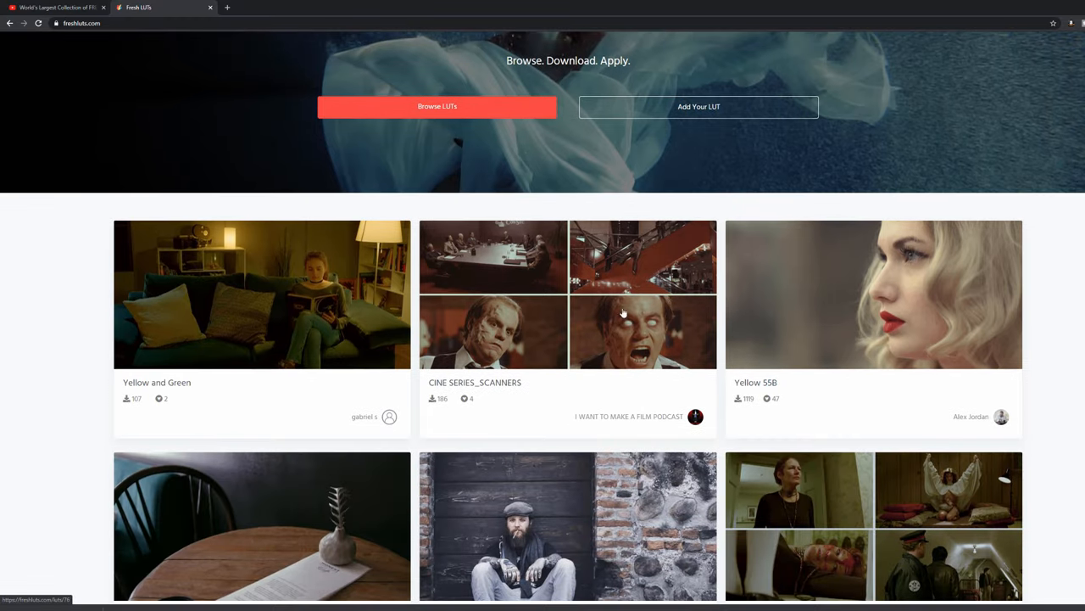
{"action": "scroll", "scroll_direction": "down", "scroll_amount": 3}
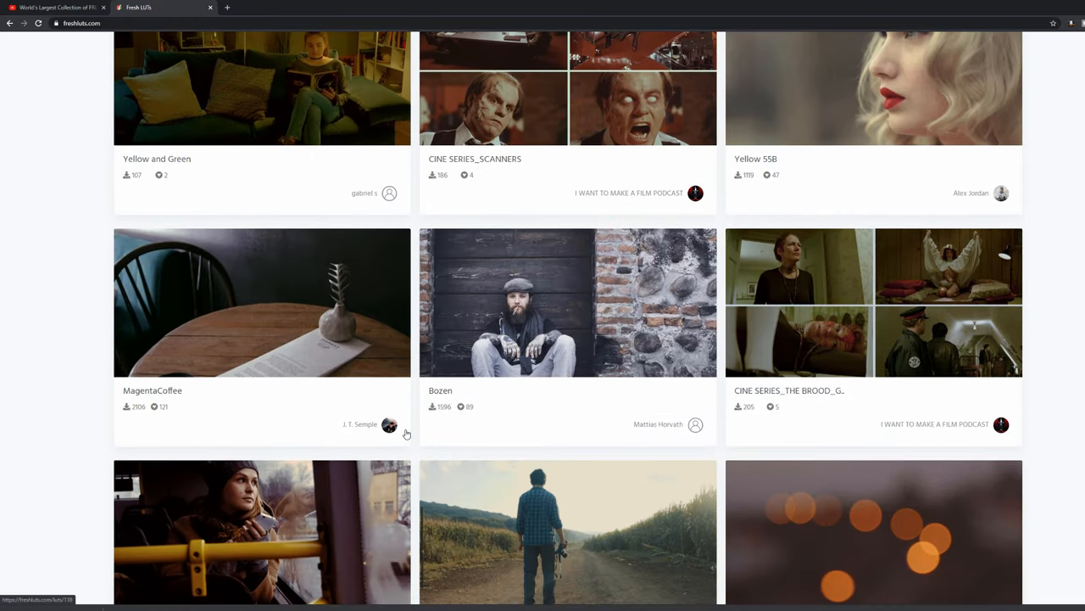
{"action": "scroll", "scroll_direction": "up", "scroll_amount": 3}
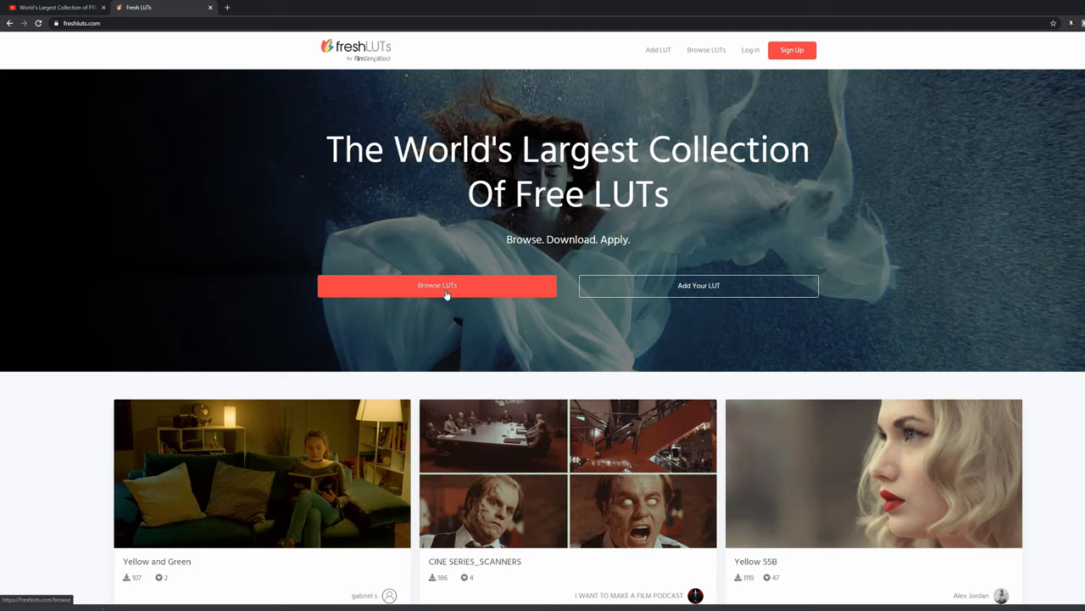
{"action": "left_click", "coordinate": [437, 284]}
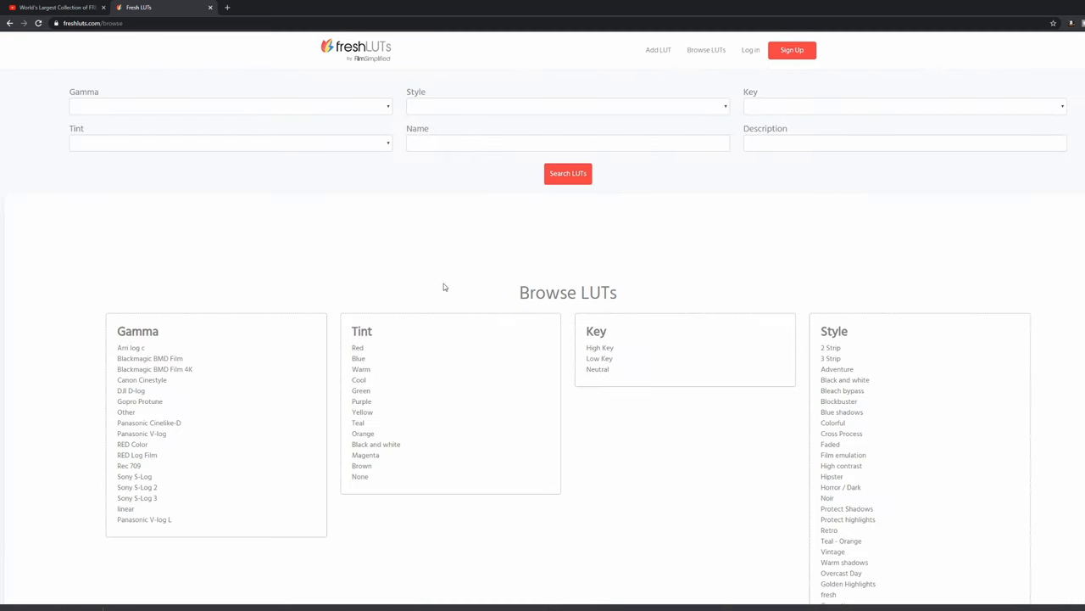
{"action": "mouse_move", "coordinate": [310, 105]}
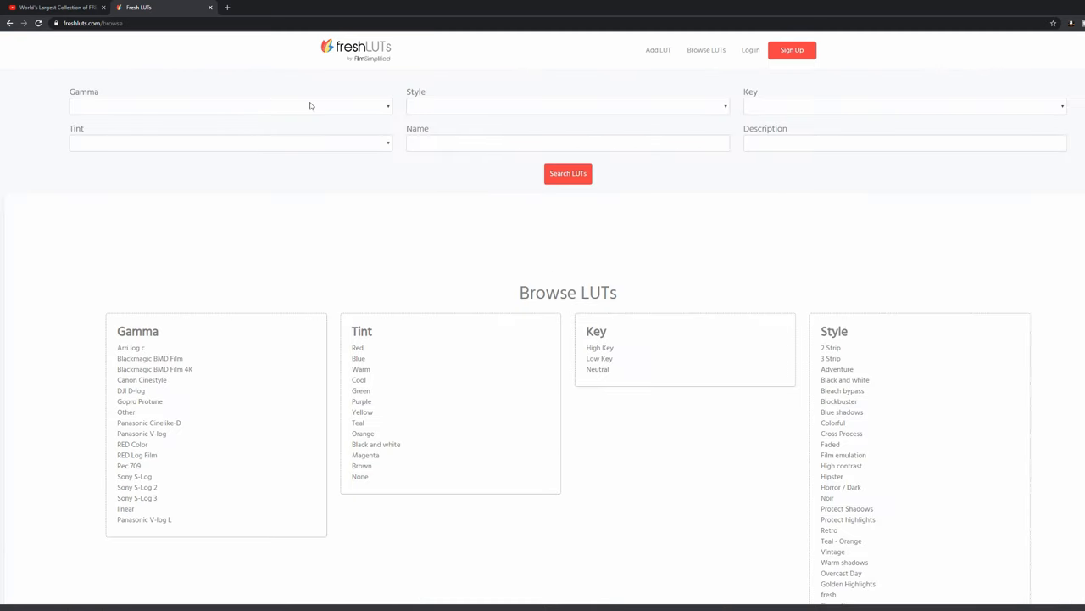
{"action": "mouse_move", "coordinate": [418, 86]}
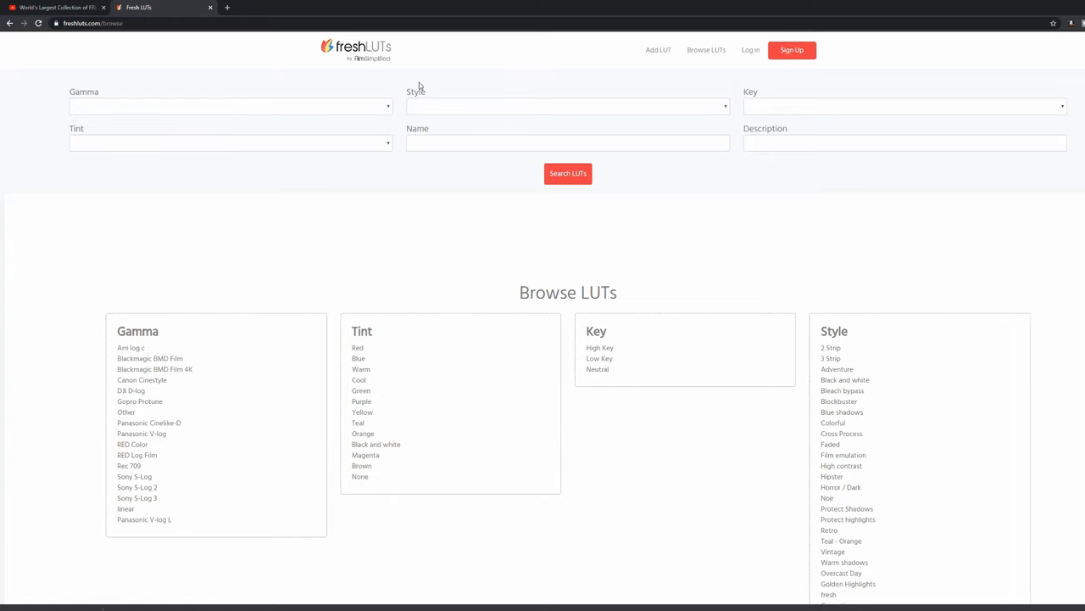
{"action": "left_click", "coordinate": [564, 105]}
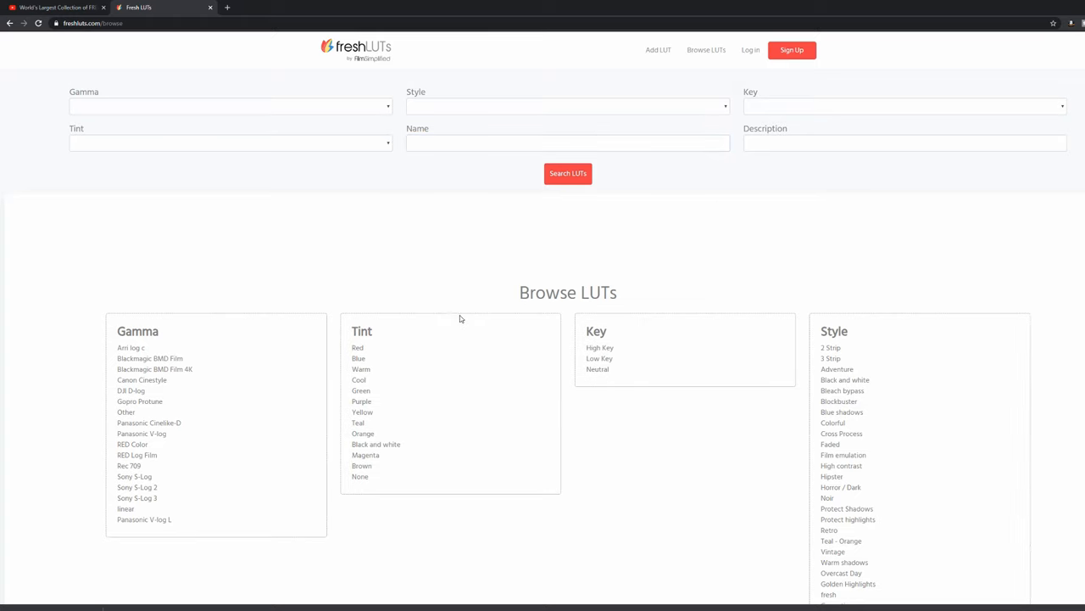
{"action": "mouse_move", "coordinate": [296, 498]}
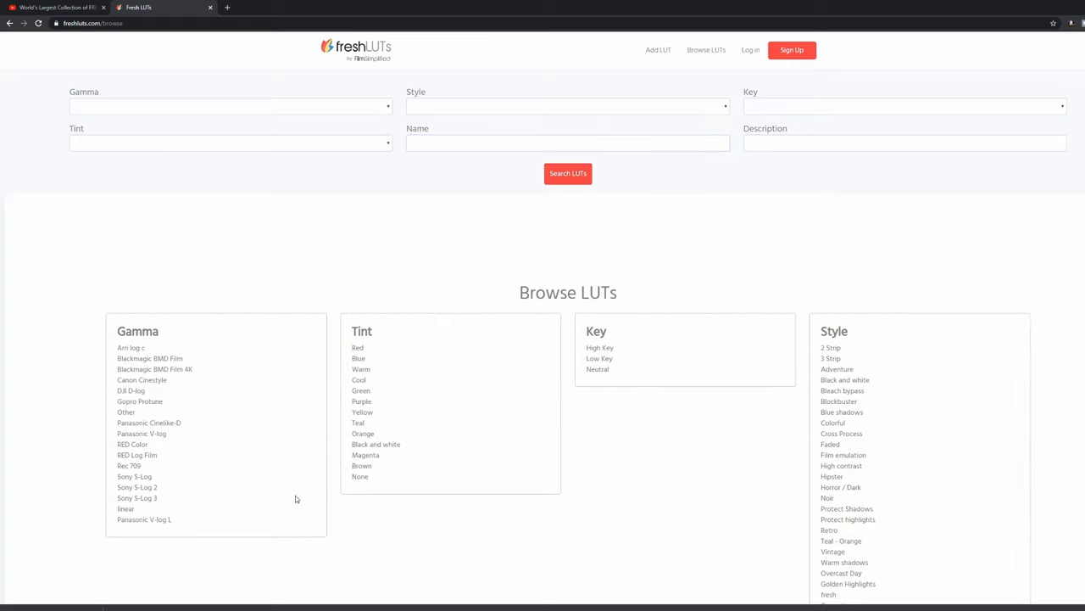
{"action": "mouse_move", "coordinate": [986, 406]}
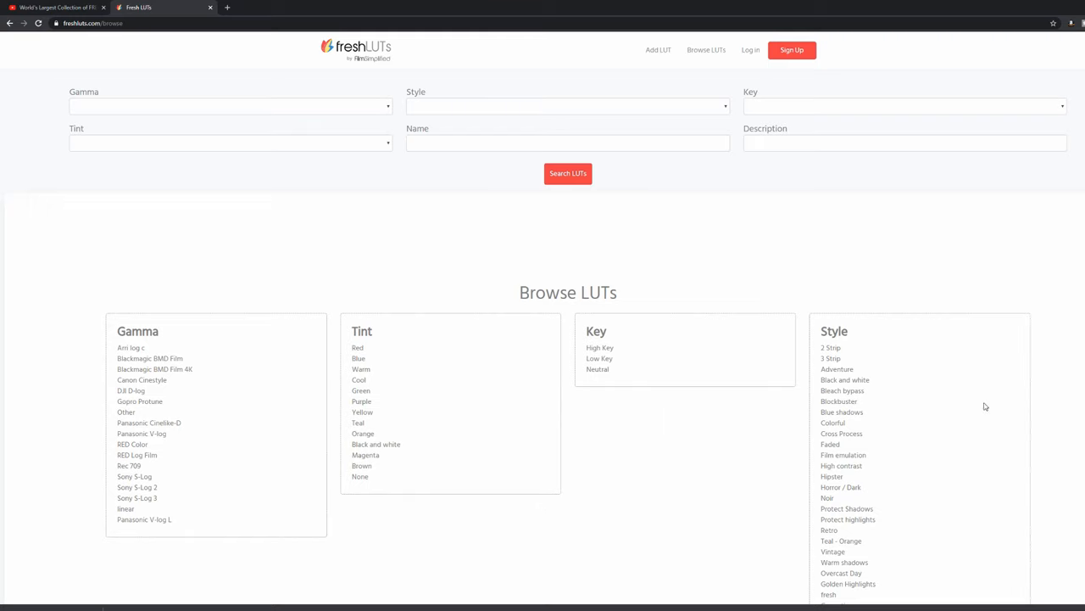
{"action": "mouse_move", "coordinate": [843, 455]}
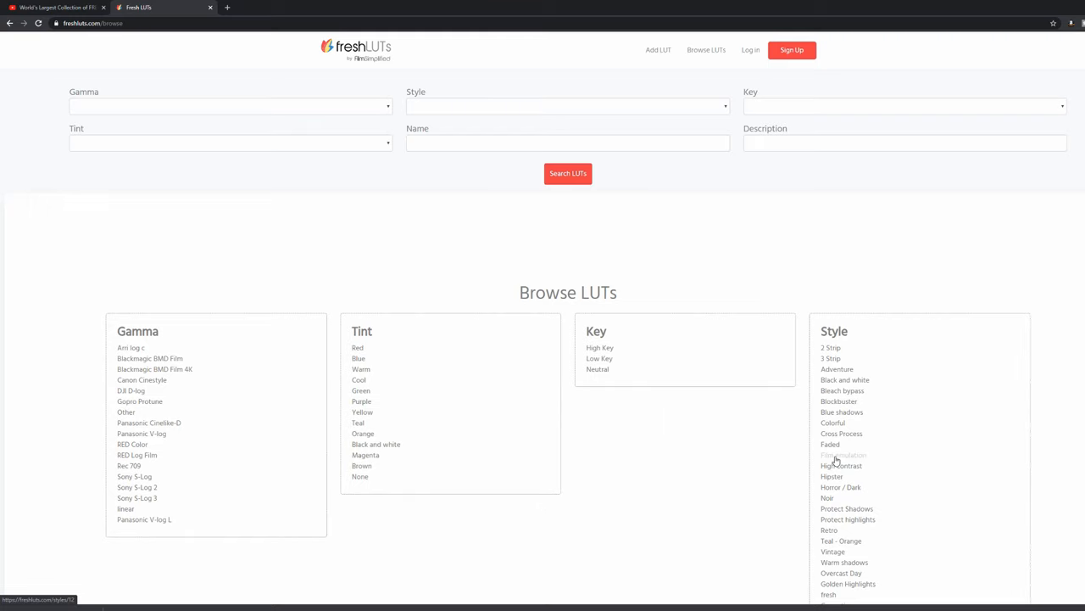
Step: List the Film emulation LUTs, then pick the Cold blue LUT
{"action": "left_click", "coordinate": [844, 455]}
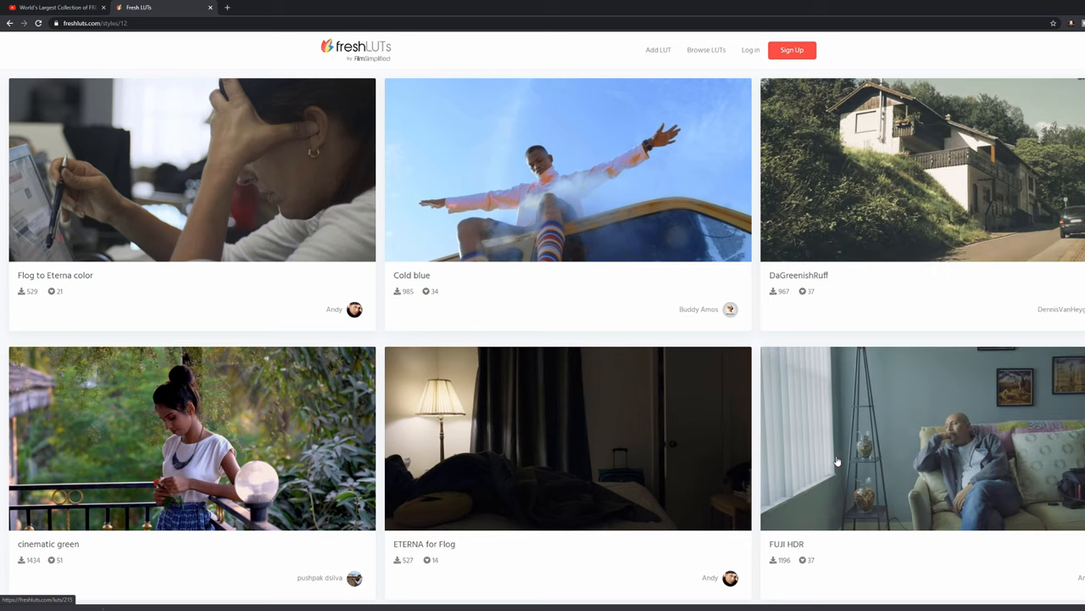
{"action": "mouse_move", "coordinate": [674, 397]}
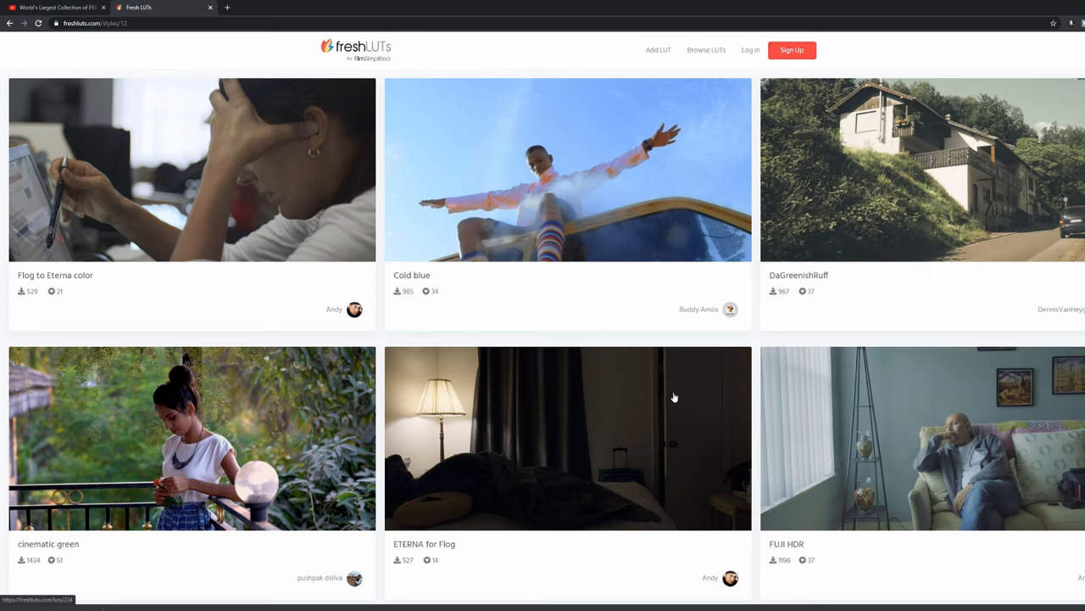
{"action": "mouse_move", "coordinate": [543, 200]}
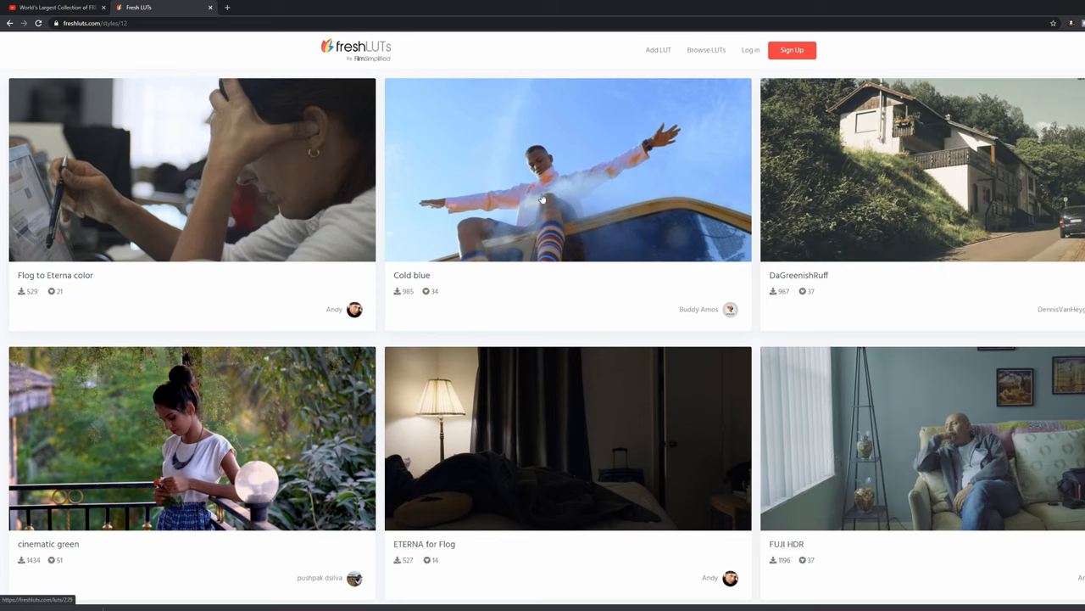
{"action": "mouse_move", "coordinate": [440, 302]}
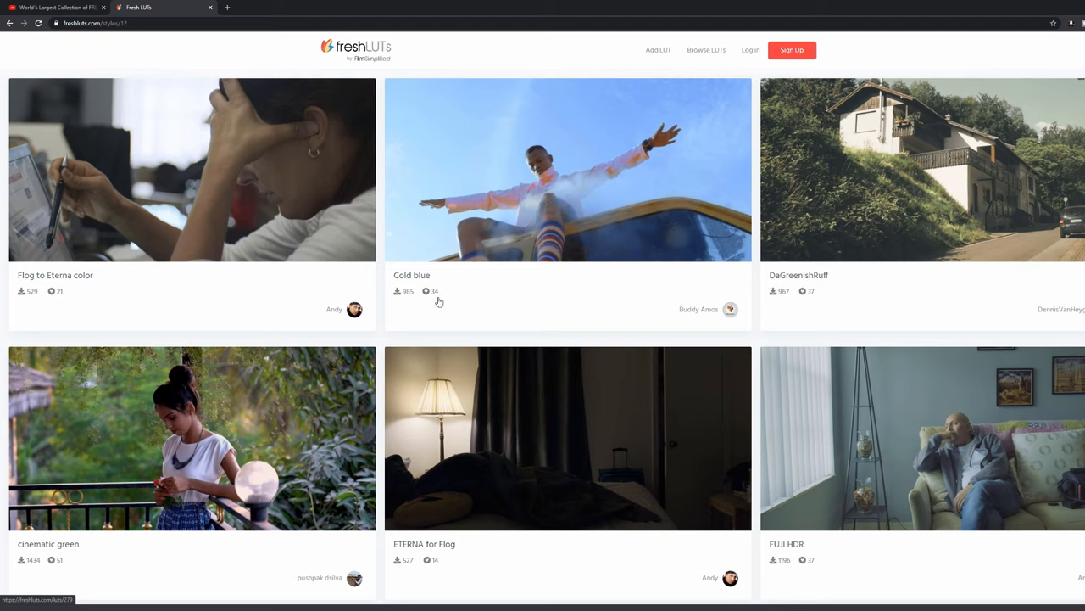
{"action": "left_click", "coordinate": [522, 222]}
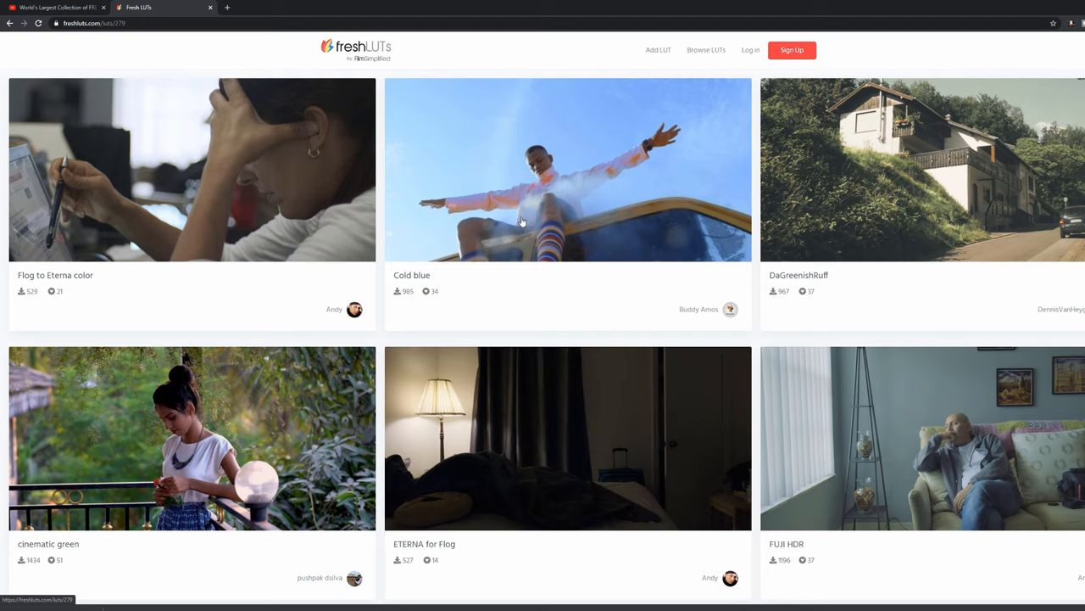
Step: View the Cold blue LUT page's before-and-after preview and details
{"action": "left_click", "coordinate": [567, 169]}
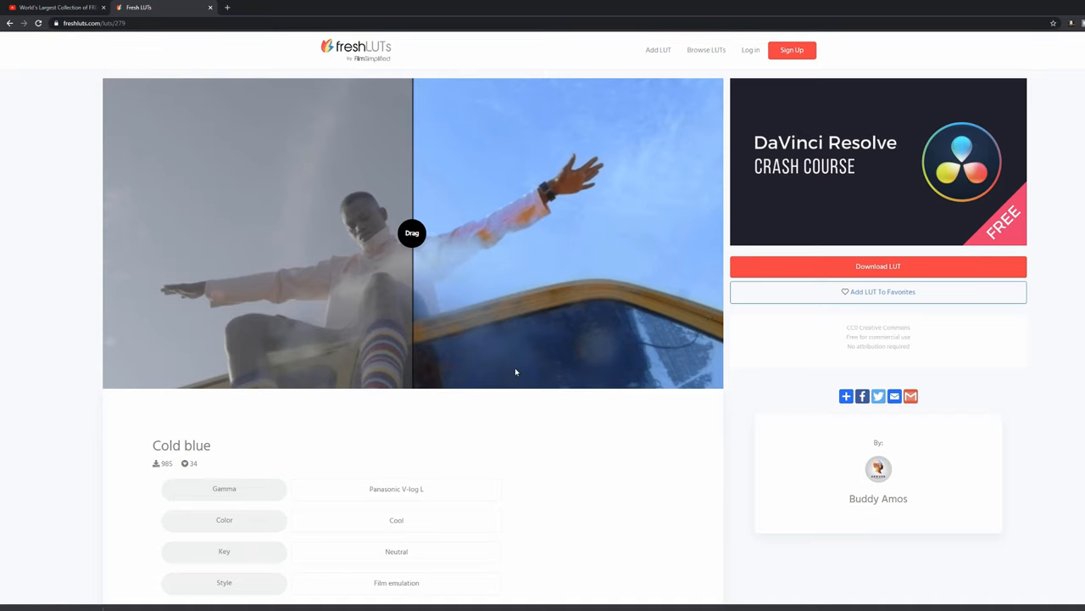
{"action": "mouse_move", "coordinate": [540, 229]}
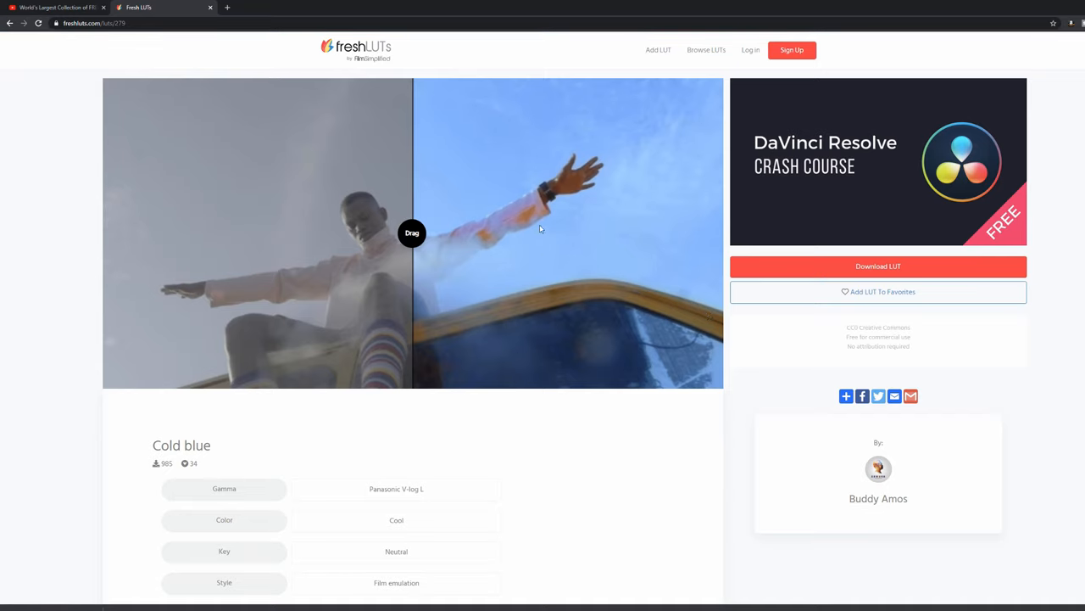
{"action": "left_click", "coordinate": [878, 266]}
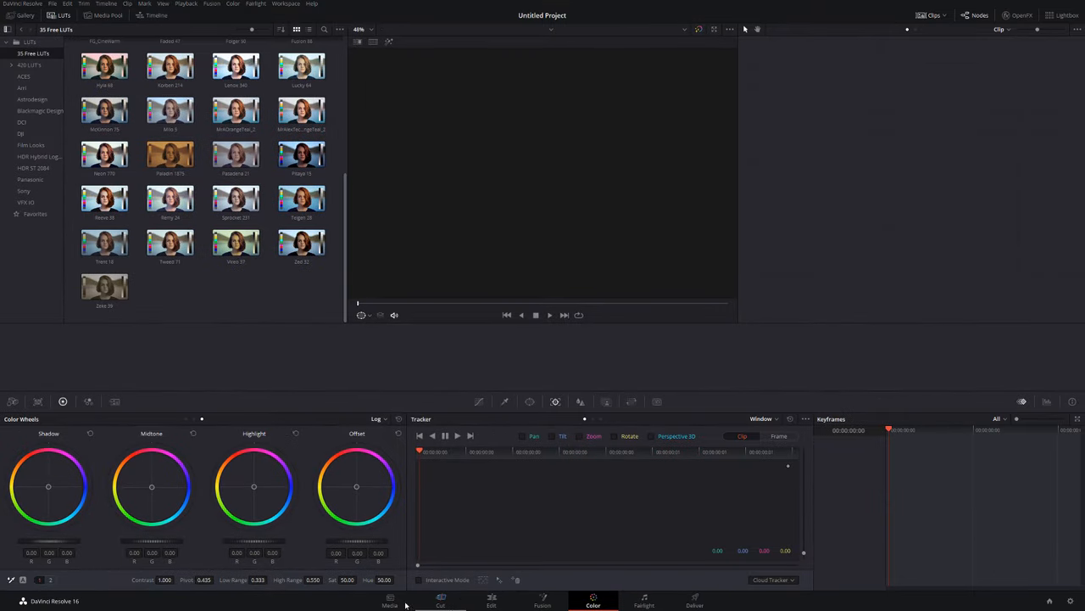
Step: Switch from Resolve's Color page to an editing page
{"action": "left_click", "coordinate": [491, 600]}
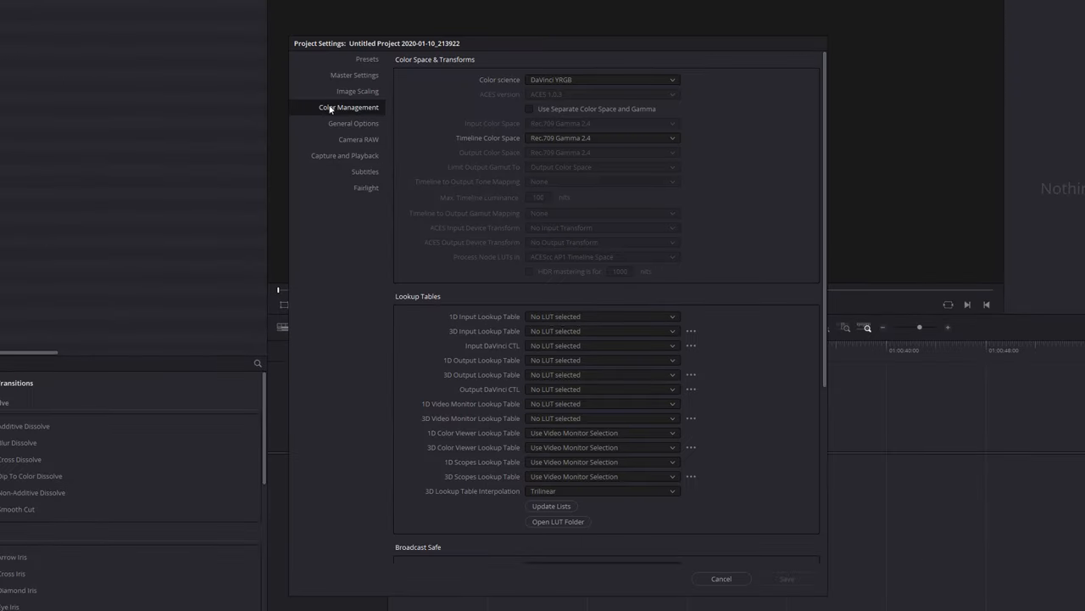
{"action": "mouse_move", "coordinate": [368, 111]}
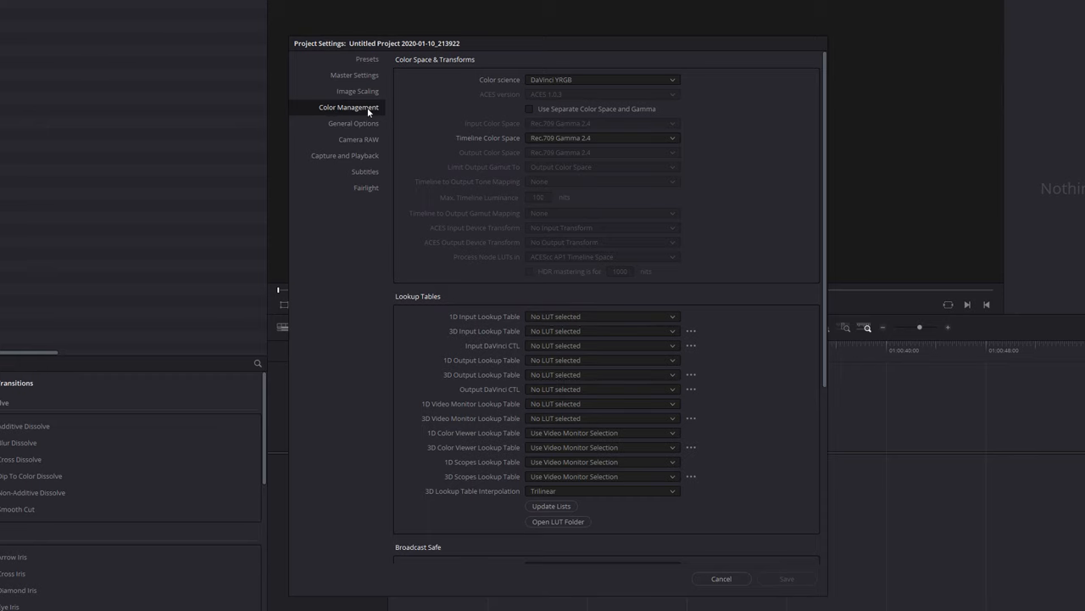
Step: Scroll to Lookup Tables in Color Management and open the LUT folder in File Explorer
{"action": "scroll", "scroll_direction": "down", "scroll_amount": 3}
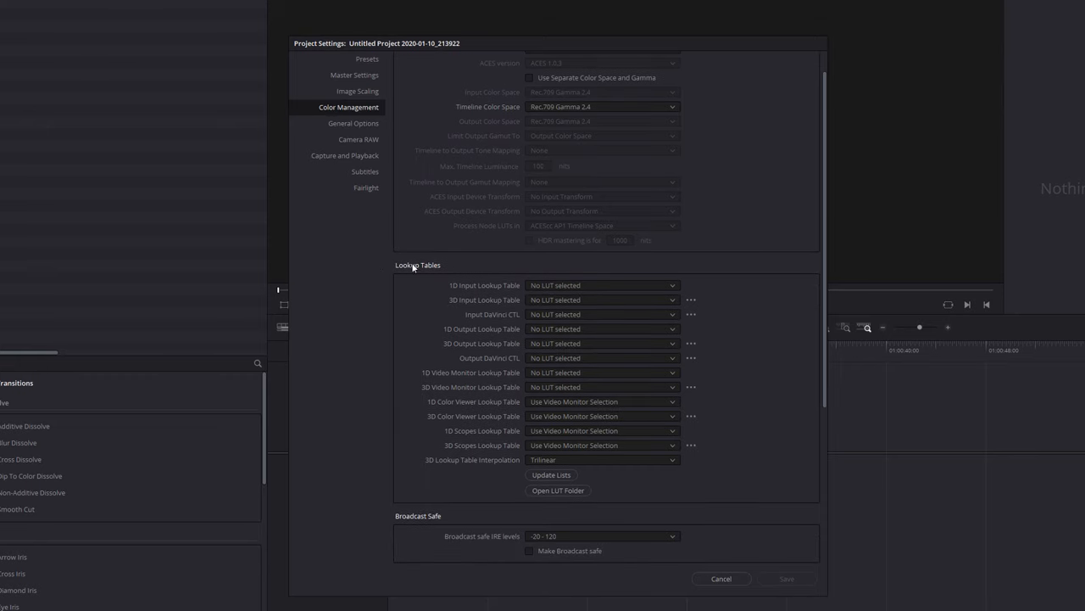
{"action": "mouse_move", "coordinate": [528, 499]}
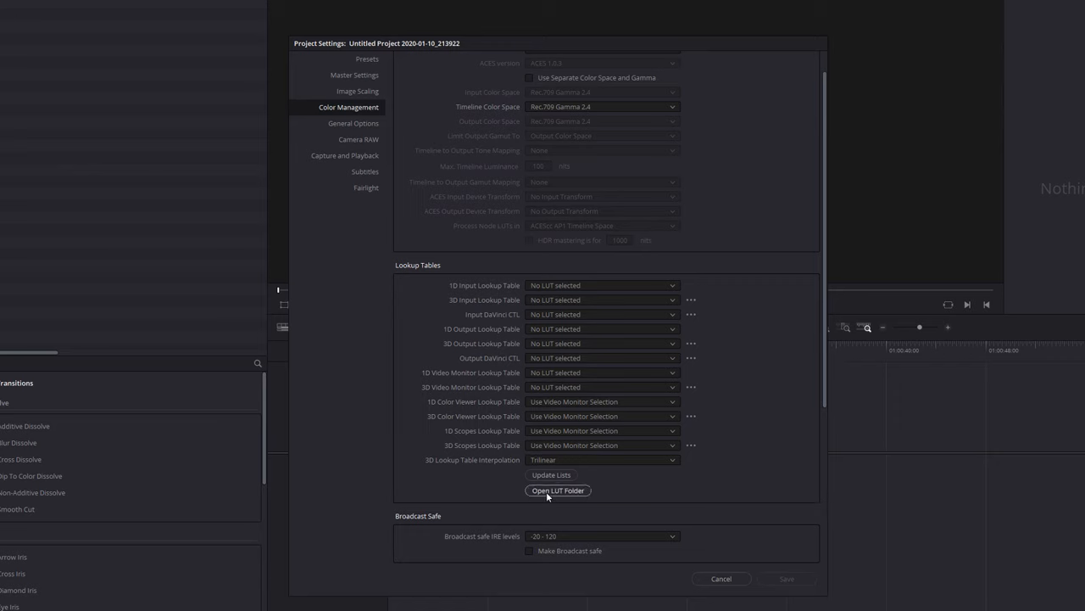
{"action": "left_click", "coordinate": [558, 490]}
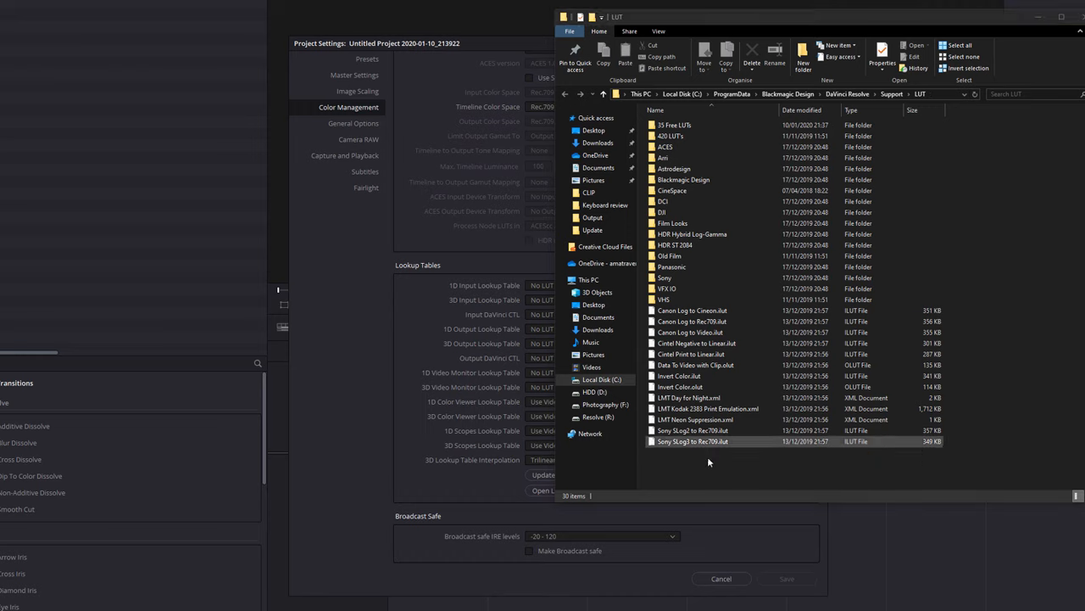
Step: Add a 'fresh' subfolder holding the downloaded .cube LUT, then close File Explorer
{"action": "left_click", "coordinate": [695, 365]}
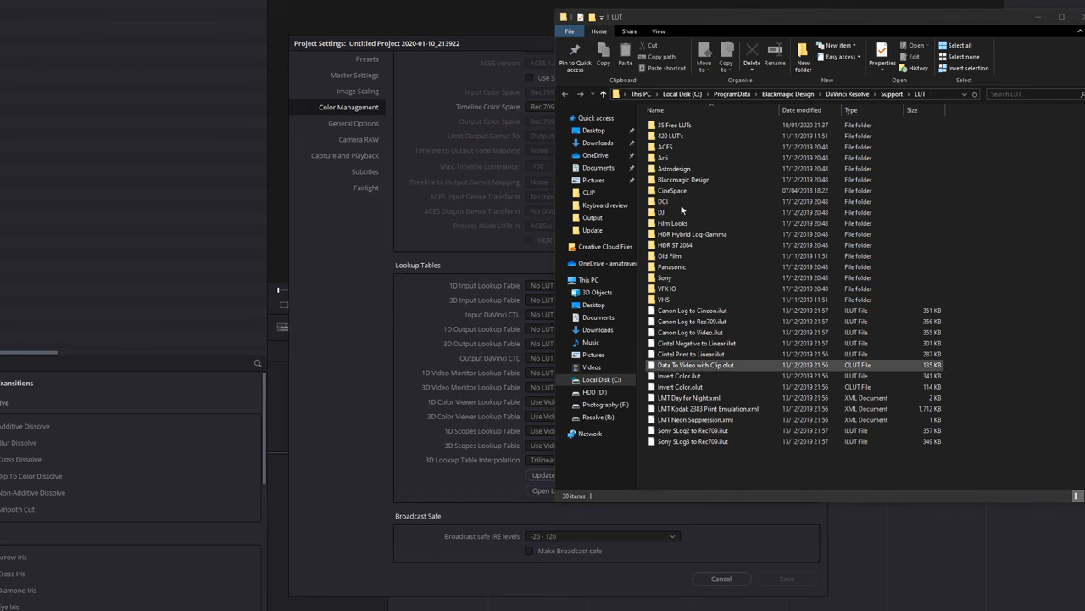
{"action": "left_click", "coordinate": [674, 124]}
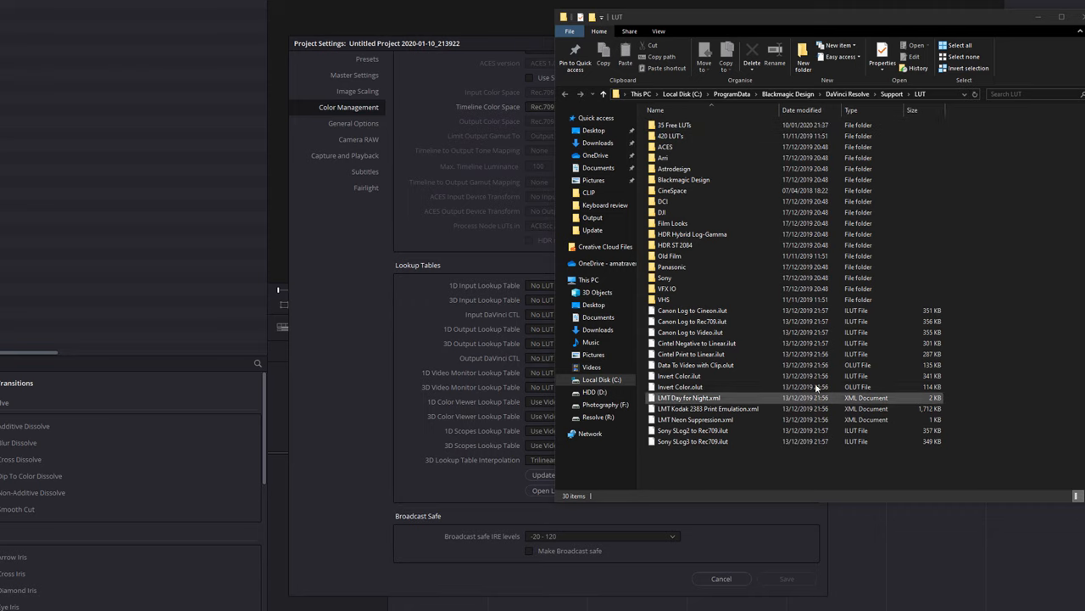
{"action": "left_click", "coordinate": [690, 332]}
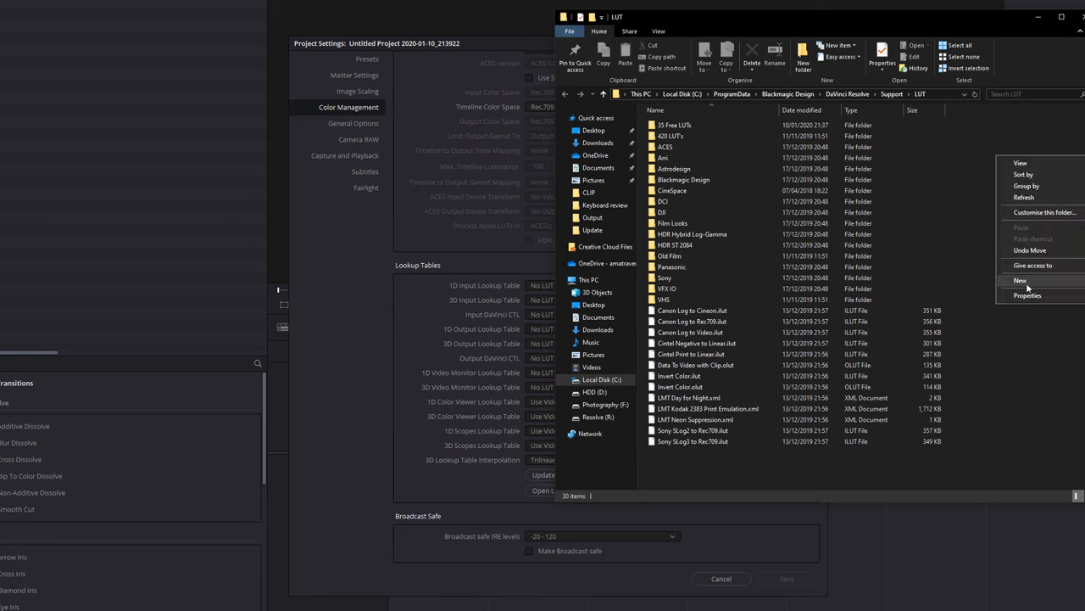
{"action": "left_click", "coordinate": [1020, 280]}
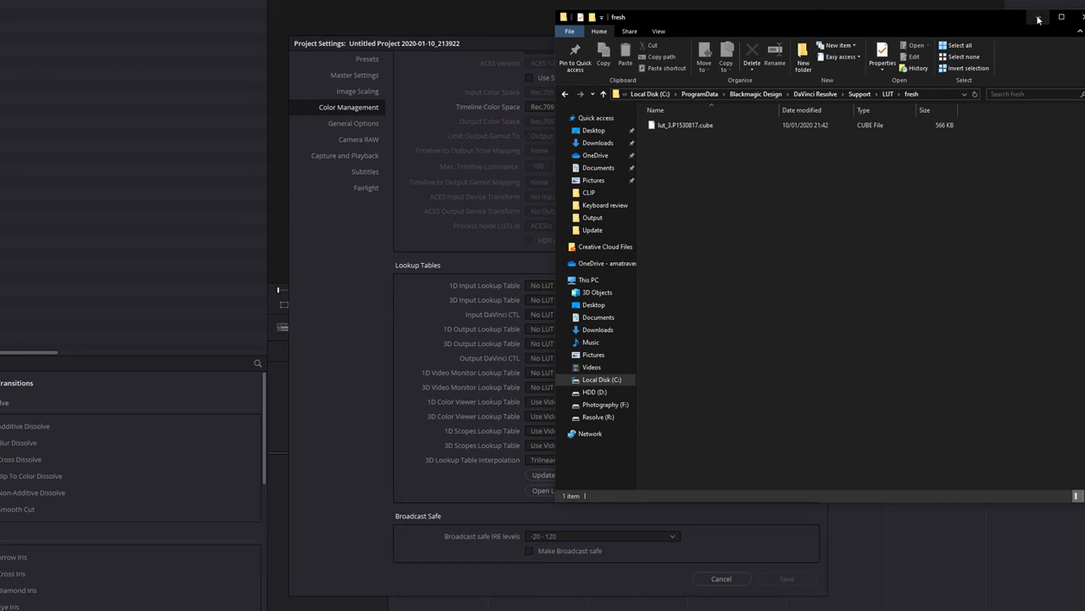
{"action": "left_click", "coordinate": [1039, 17]}
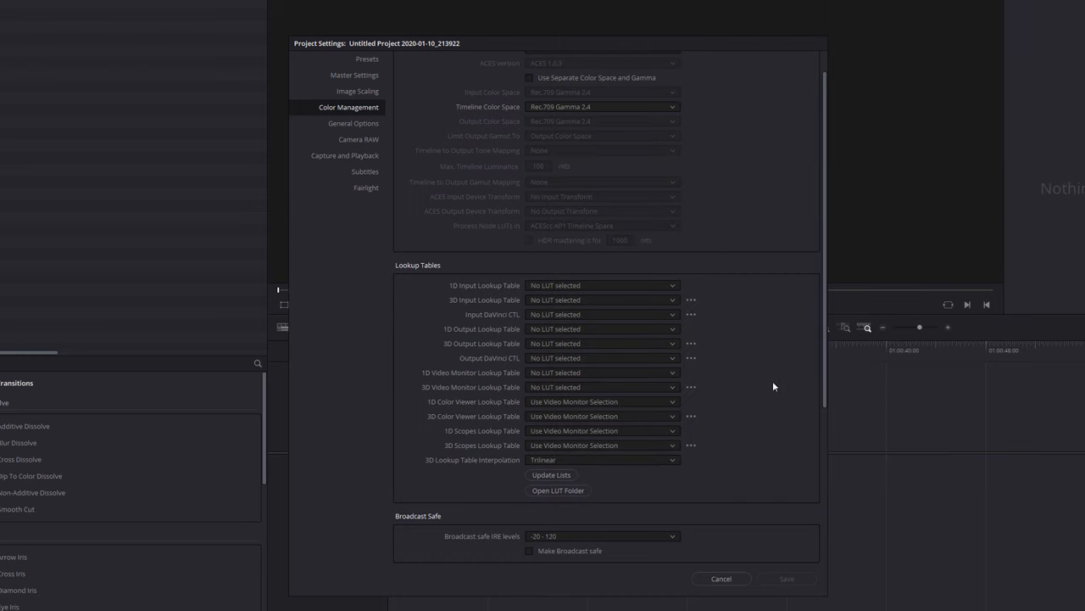
{"action": "mouse_move", "coordinate": [551, 475]}
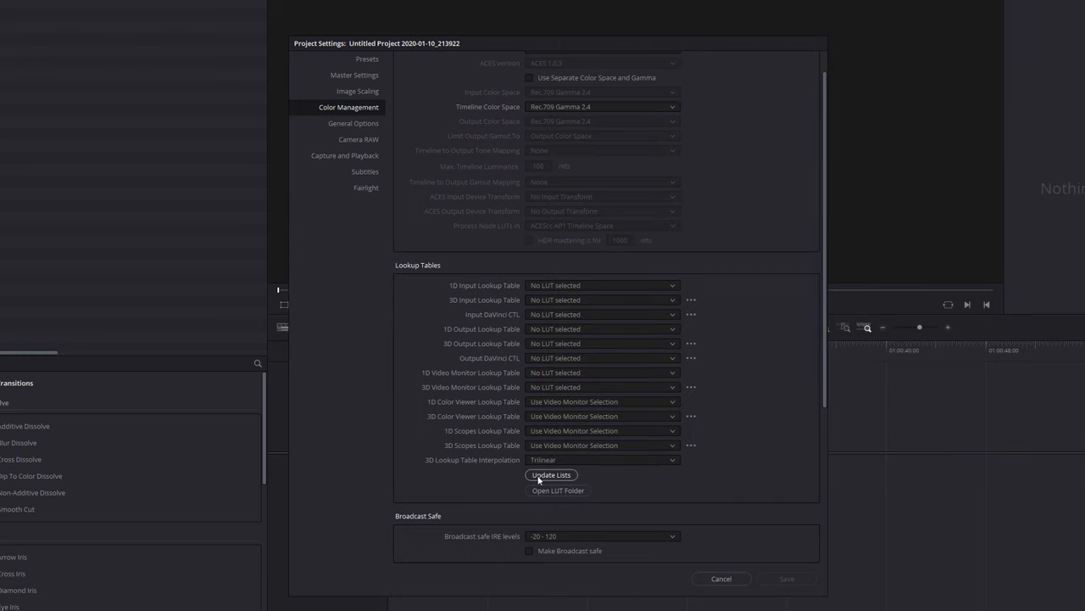
Step: Update the Lookup Tables lists and save the Project Settings
{"action": "left_click", "coordinate": [551, 475]}
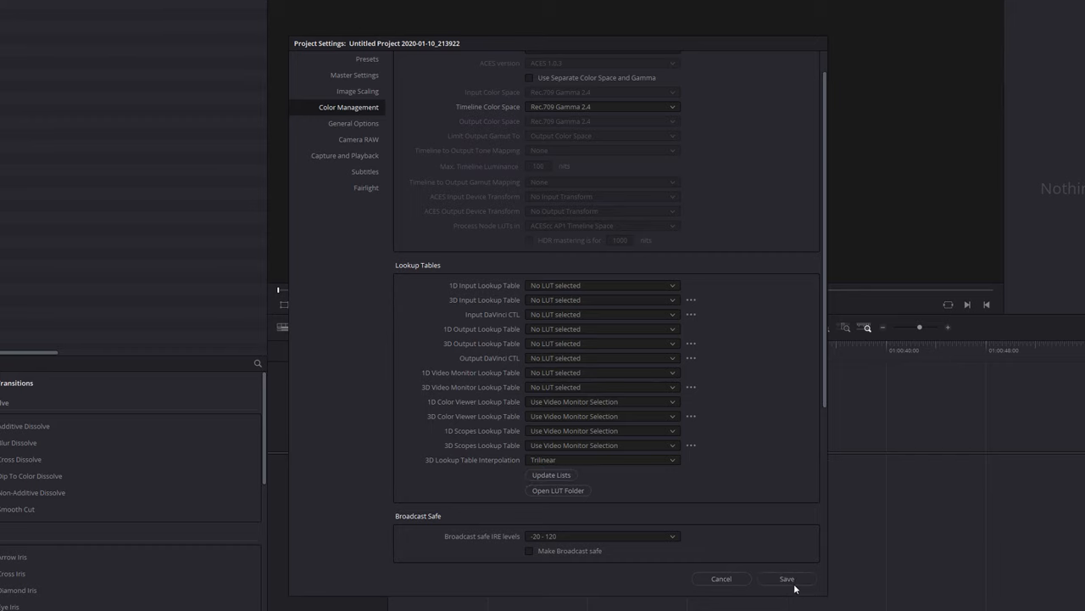
{"action": "left_click", "coordinate": [786, 579]}
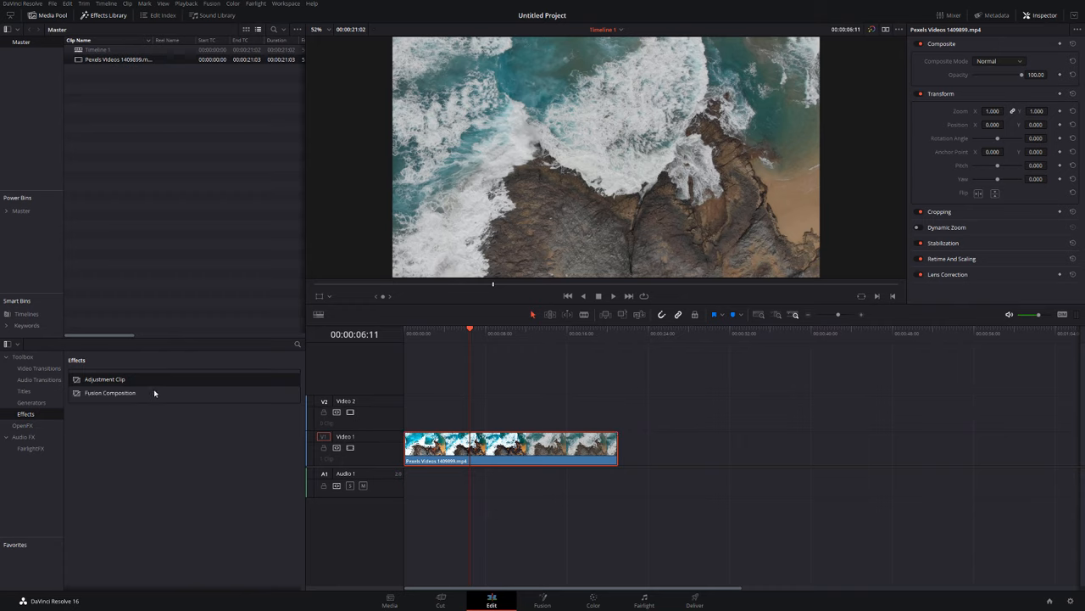
Step: Drop an Adjustment Clip on Video 2 over the ocean clip, then go to Color
{"action": "left_click_drag", "start_coordinate": [104, 379], "coordinate": [503, 413]}
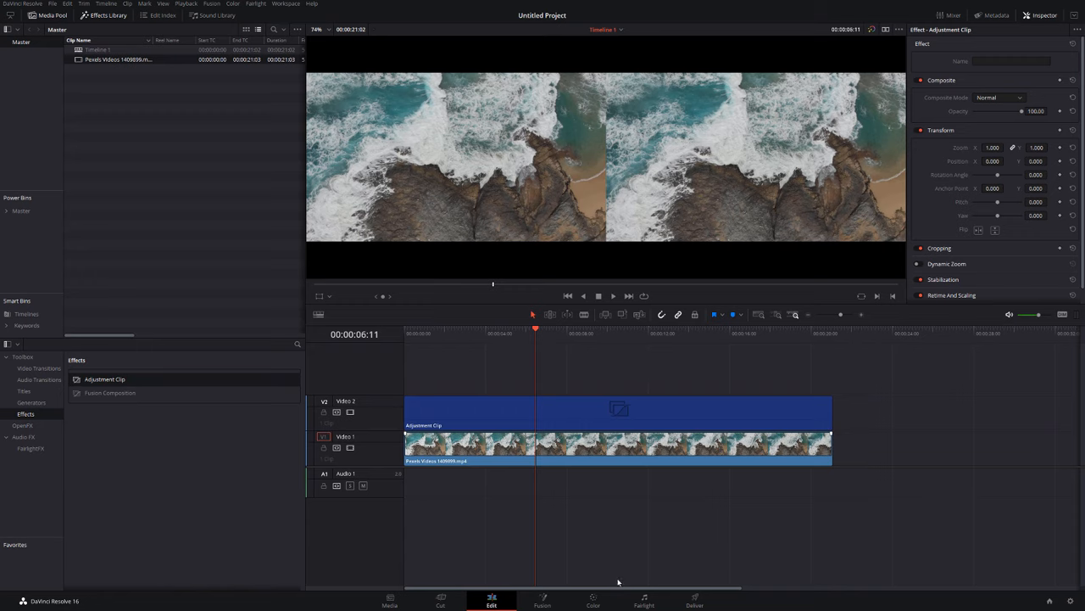
{"action": "left_click", "coordinate": [593, 601]}
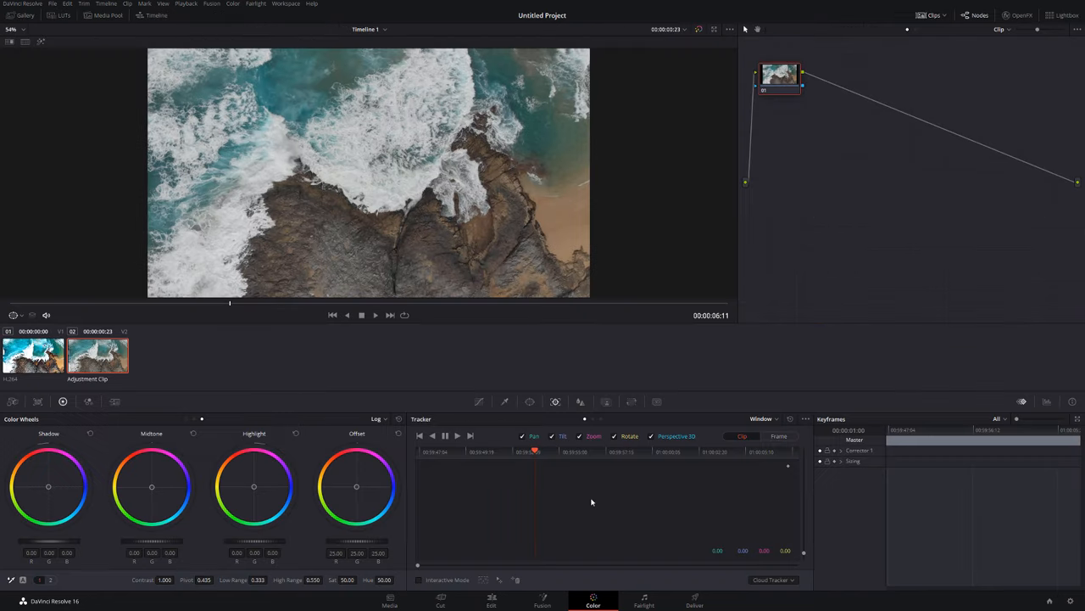
{"action": "mouse_move", "coordinate": [592, 451]}
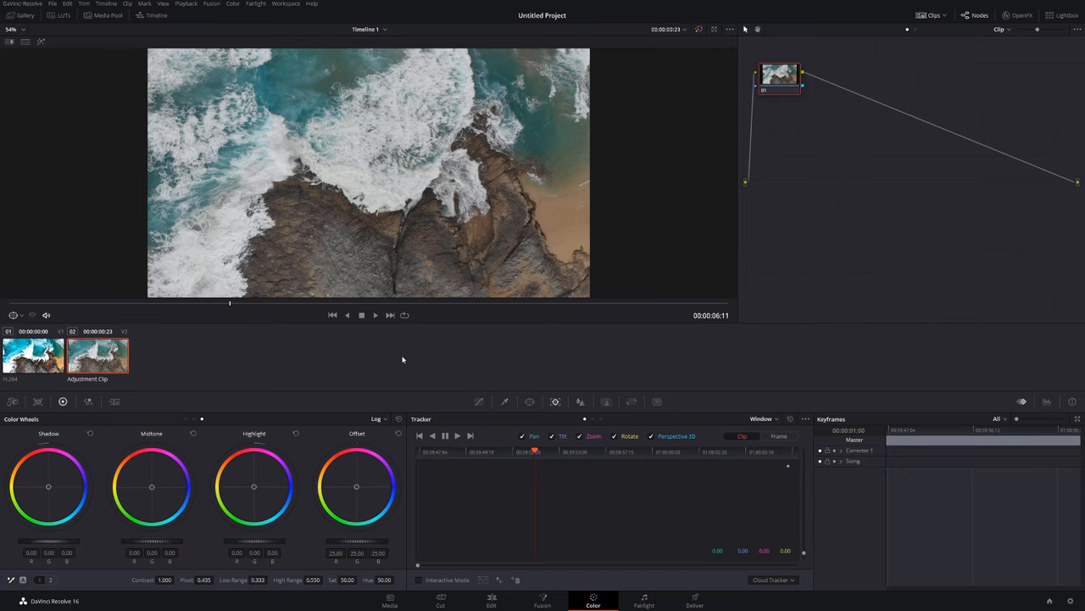
{"action": "mouse_move", "coordinate": [320, 364]}
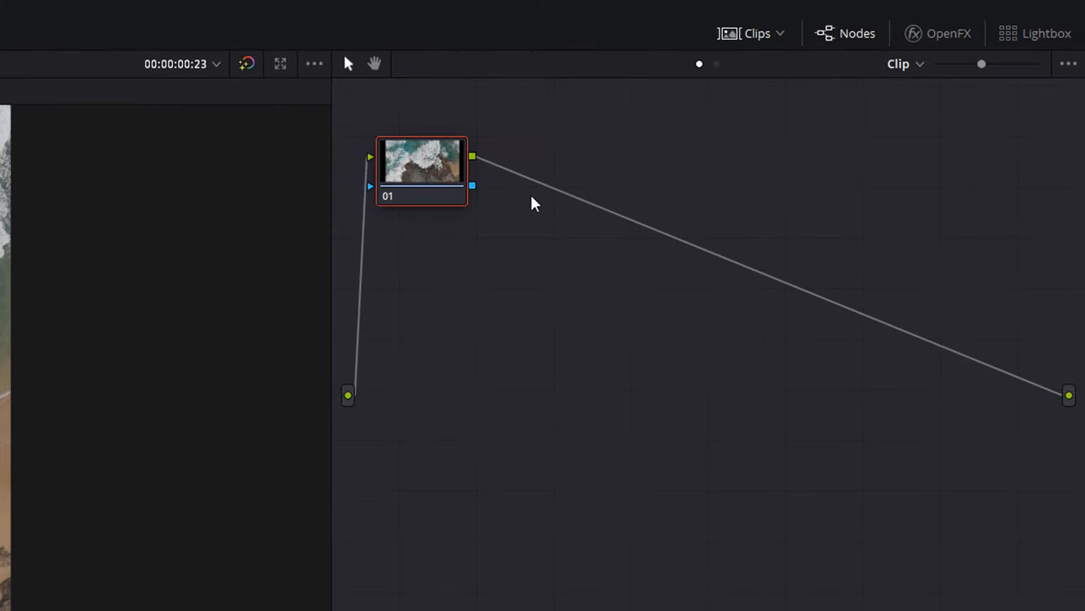
{"action": "mouse_move", "coordinate": [754, 43]}
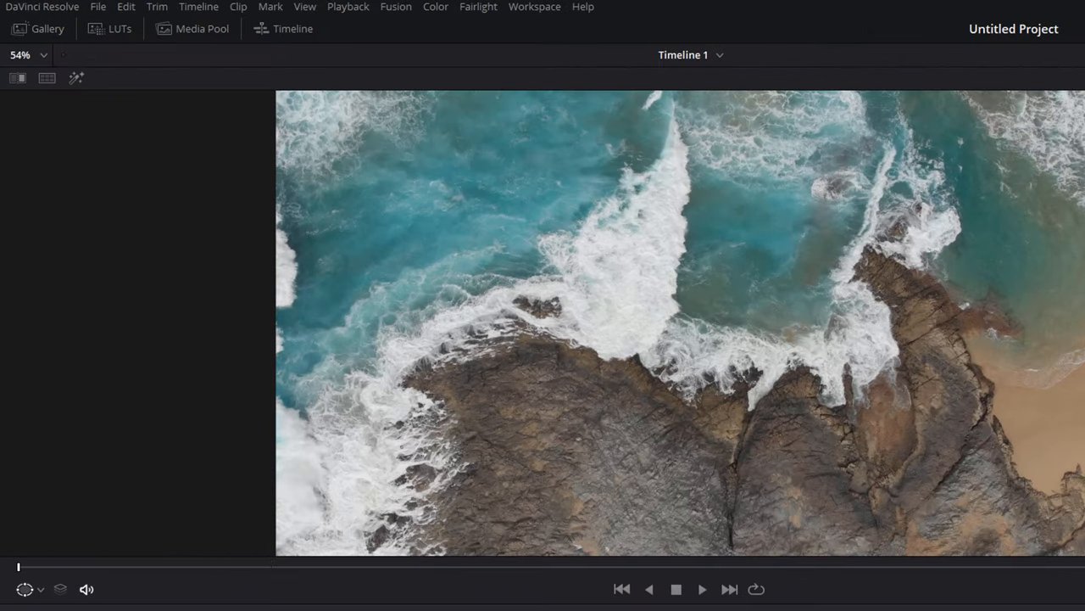
{"action": "mouse_move", "coordinate": [110, 34]}
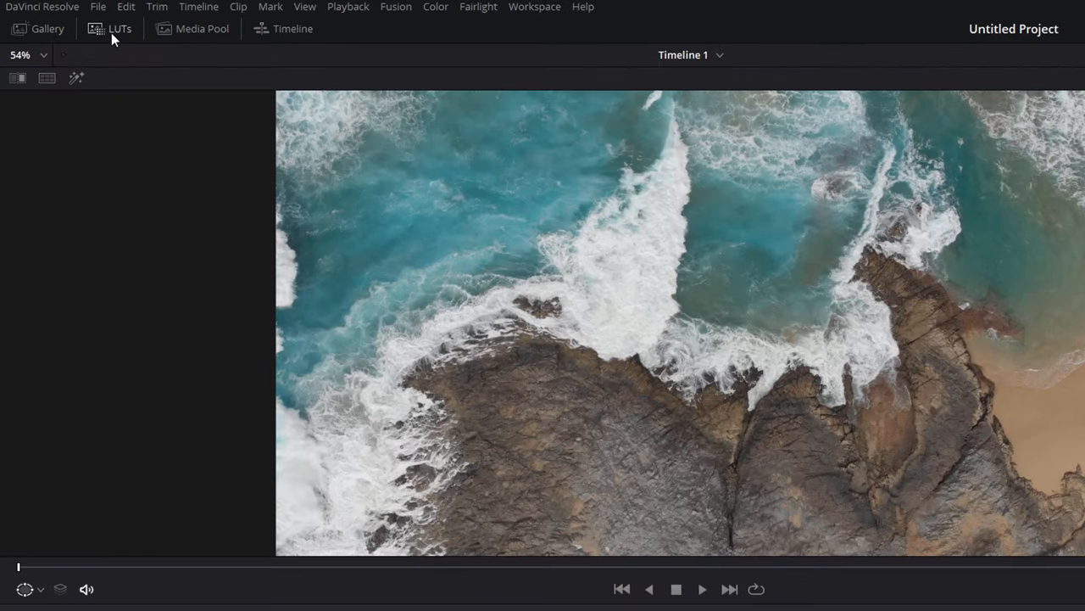
Step: Open the LUTs panel and expand its folder tree to reveal 'fresh'
{"action": "left_click", "coordinate": [120, 28]}
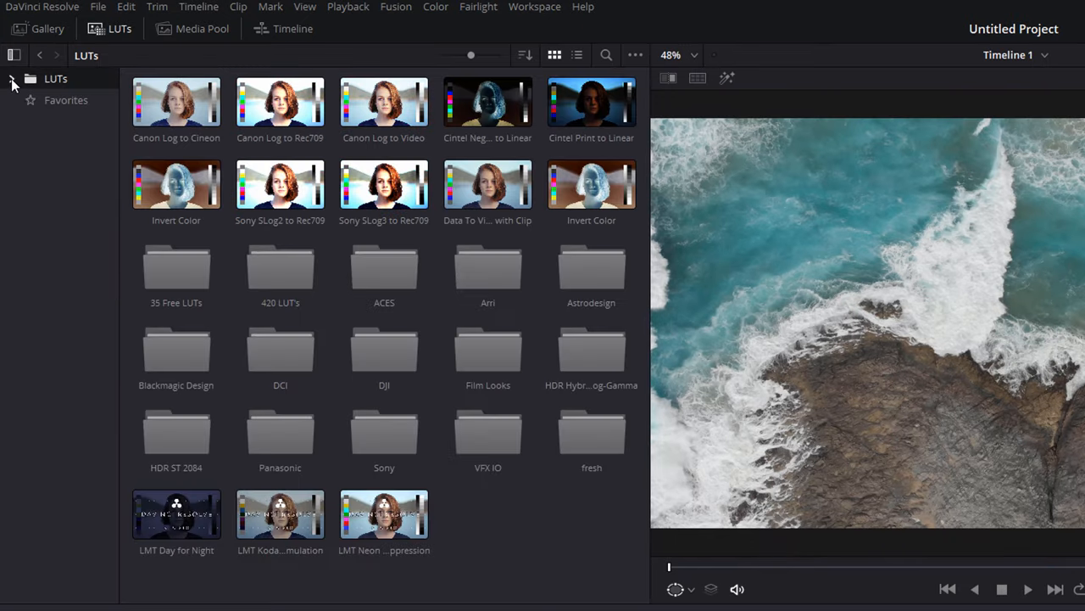
{"action": "left_click", "coordinate": [11, 78]}
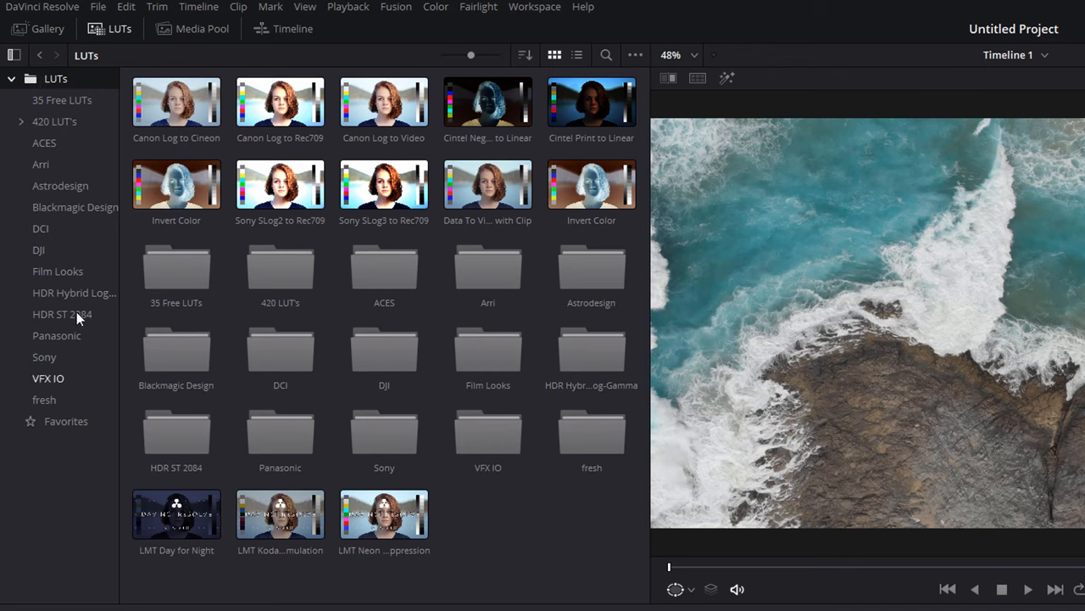
{"action": "mouse_move", "coordinate": [70, 352]}
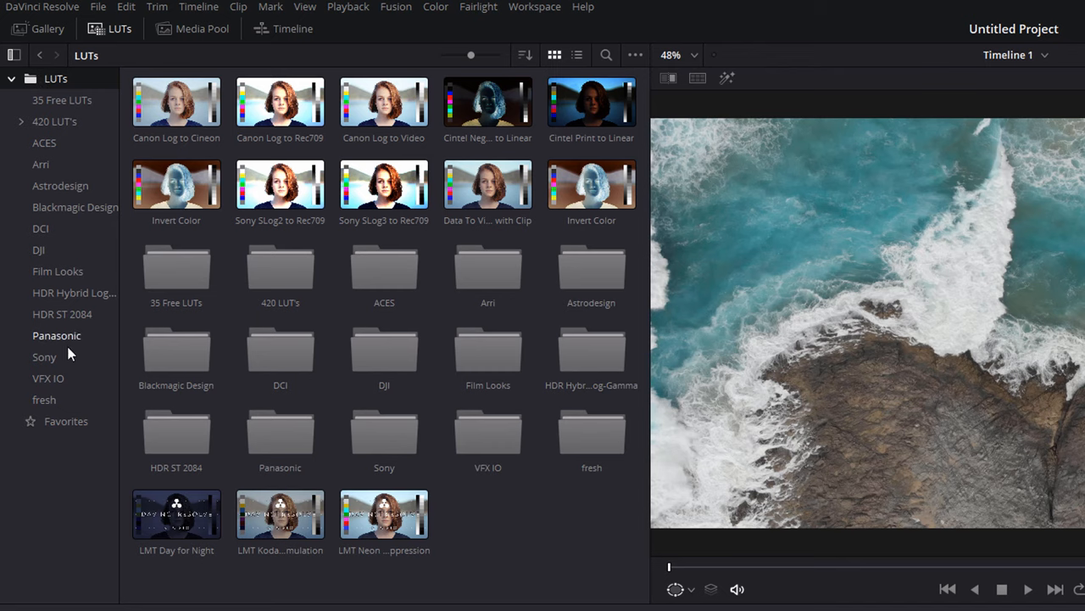
{"action": "mouse_move", "coordinate": [47, 407]}
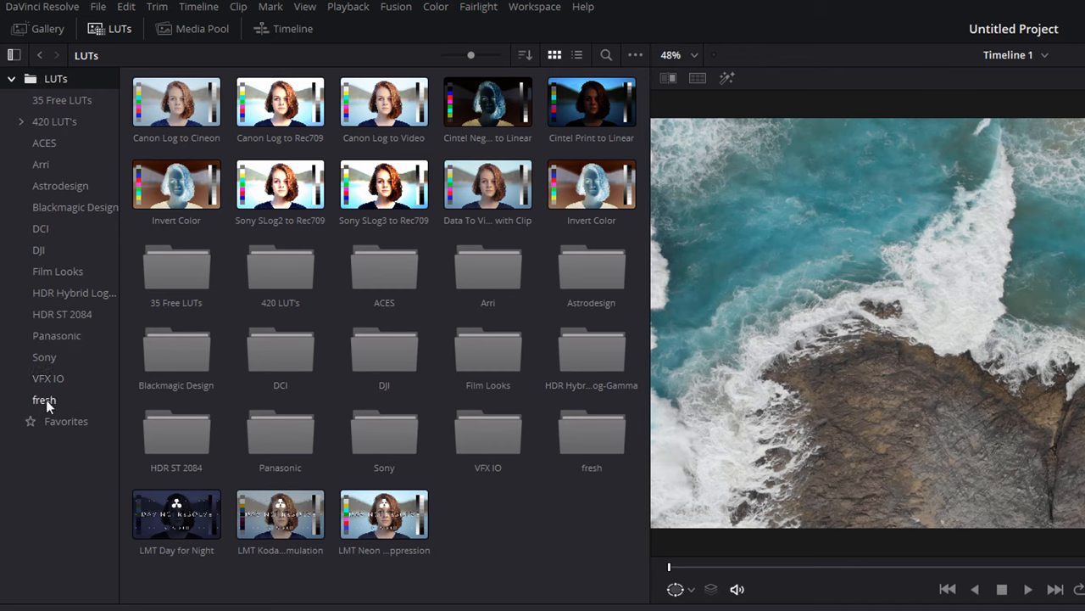